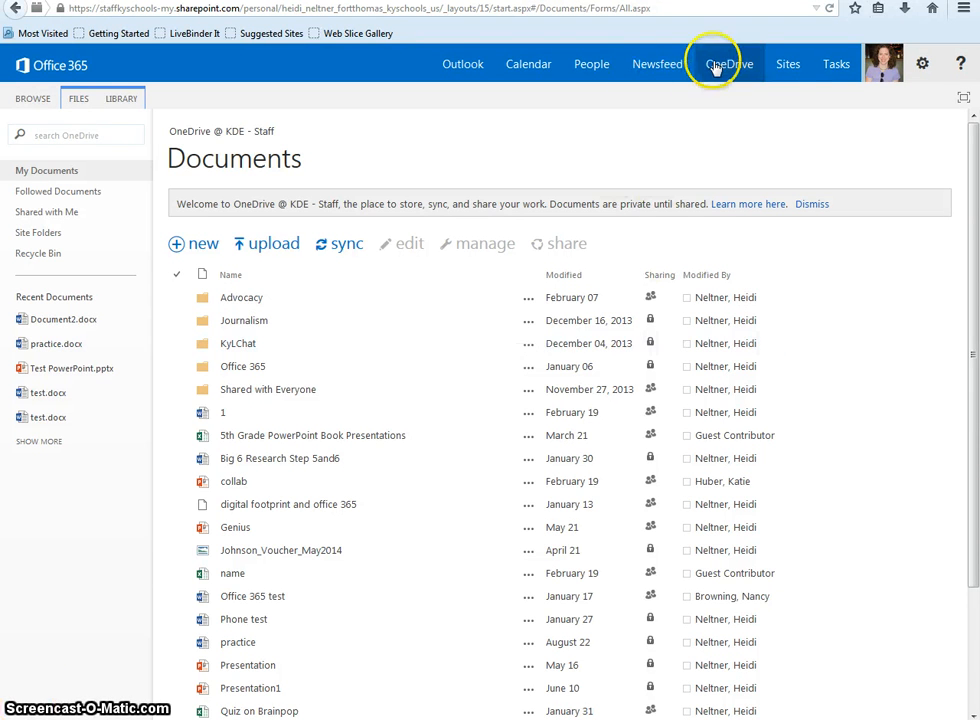
mouse_move(730, 63)
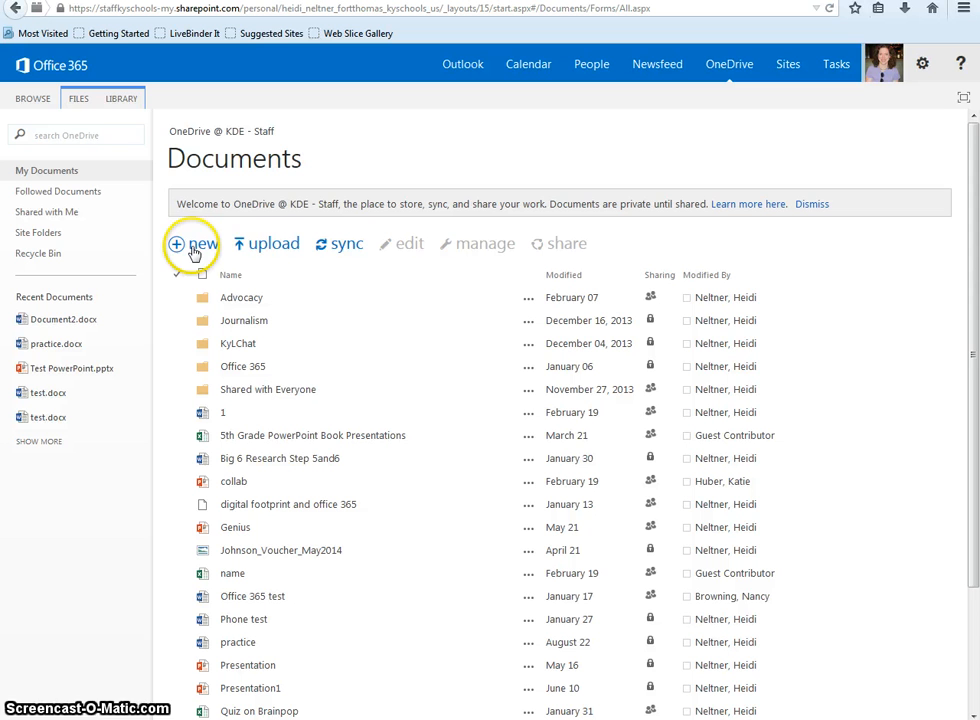
mouse_move(190, 245)
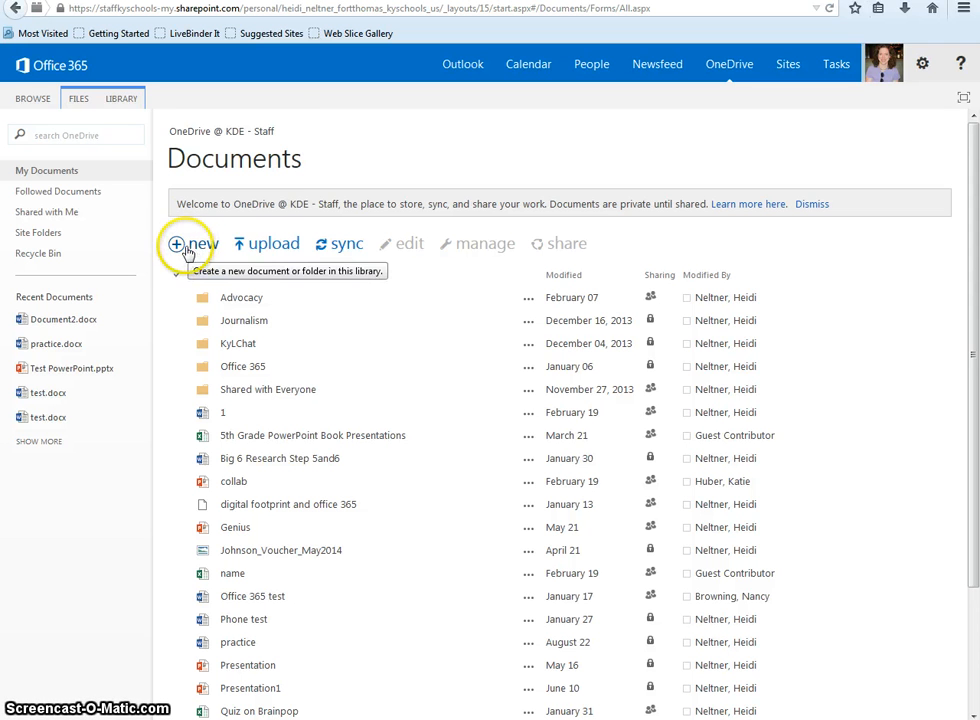
- Create a new folder in Documents named '4th grade'
click(190, 243)
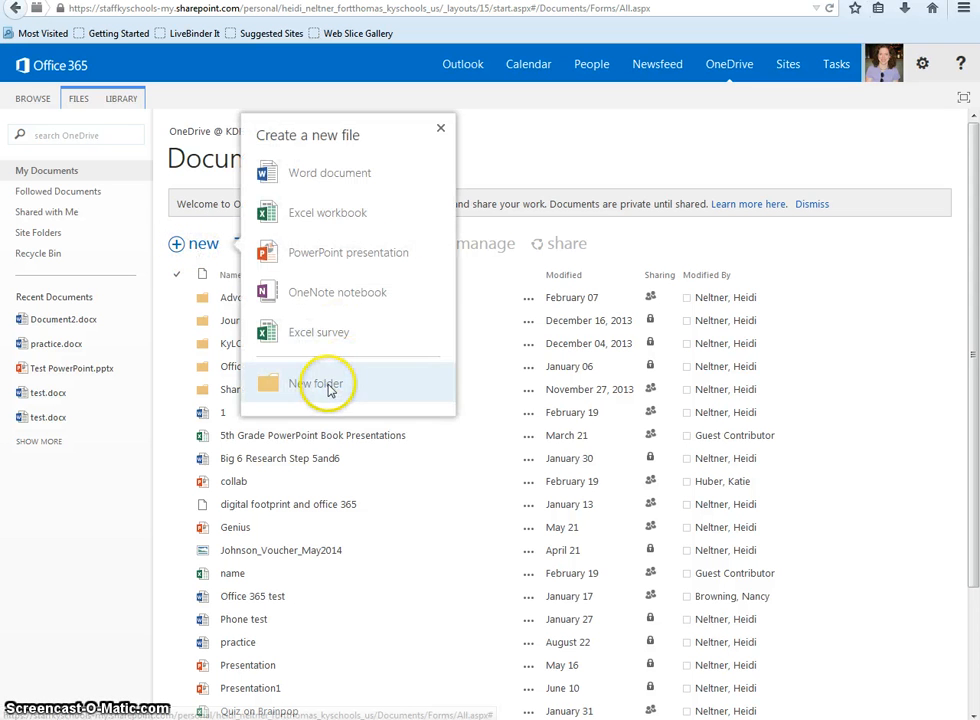
click(314, 383)
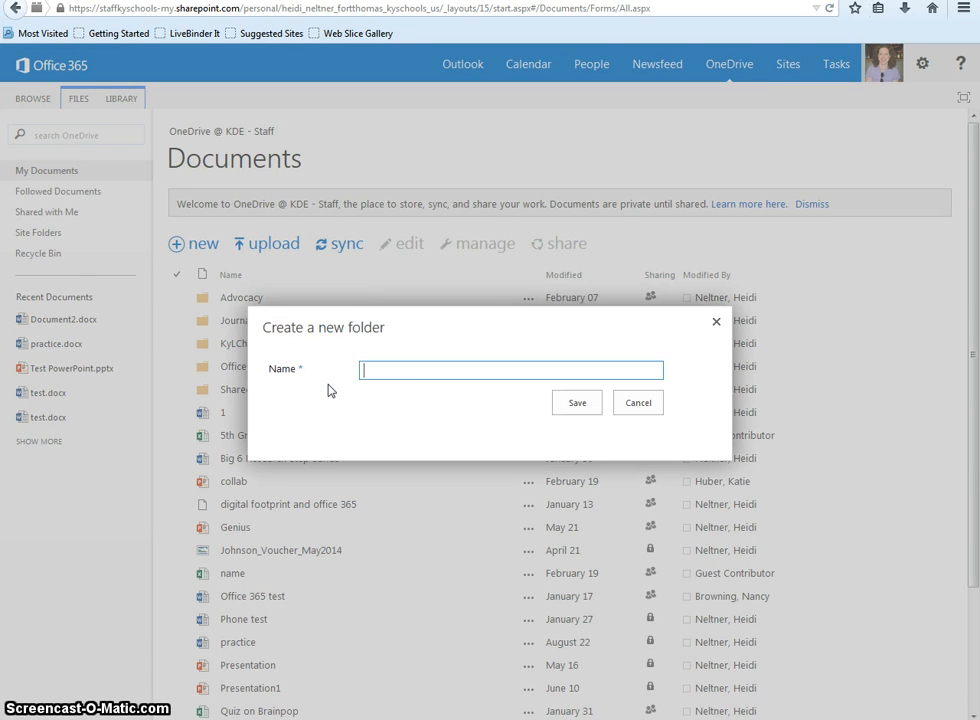
click(576, 402)
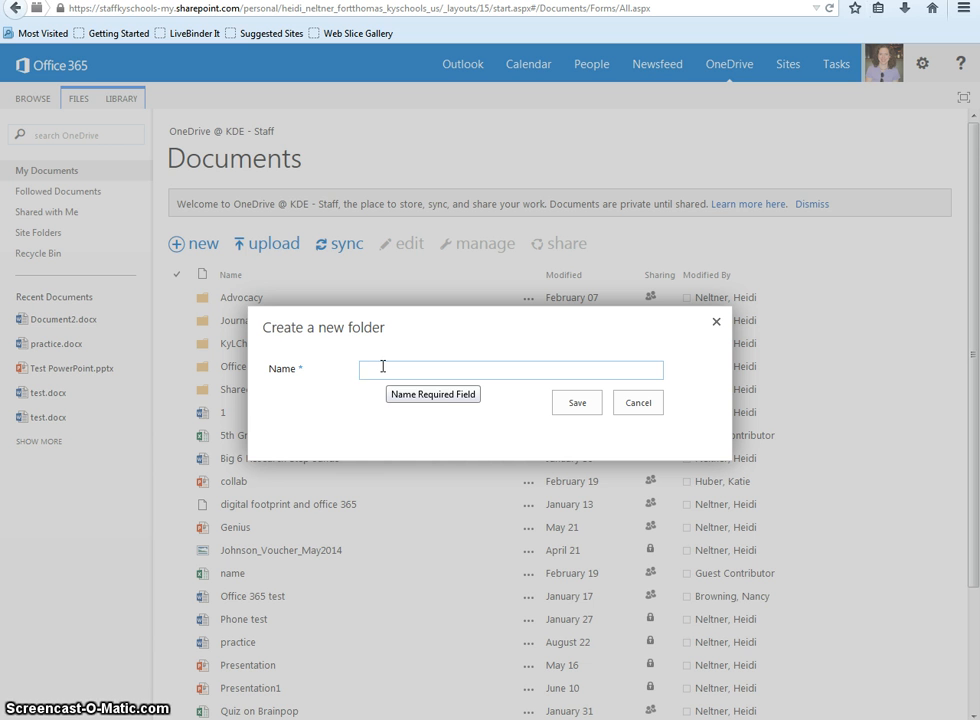
text(4th grade)
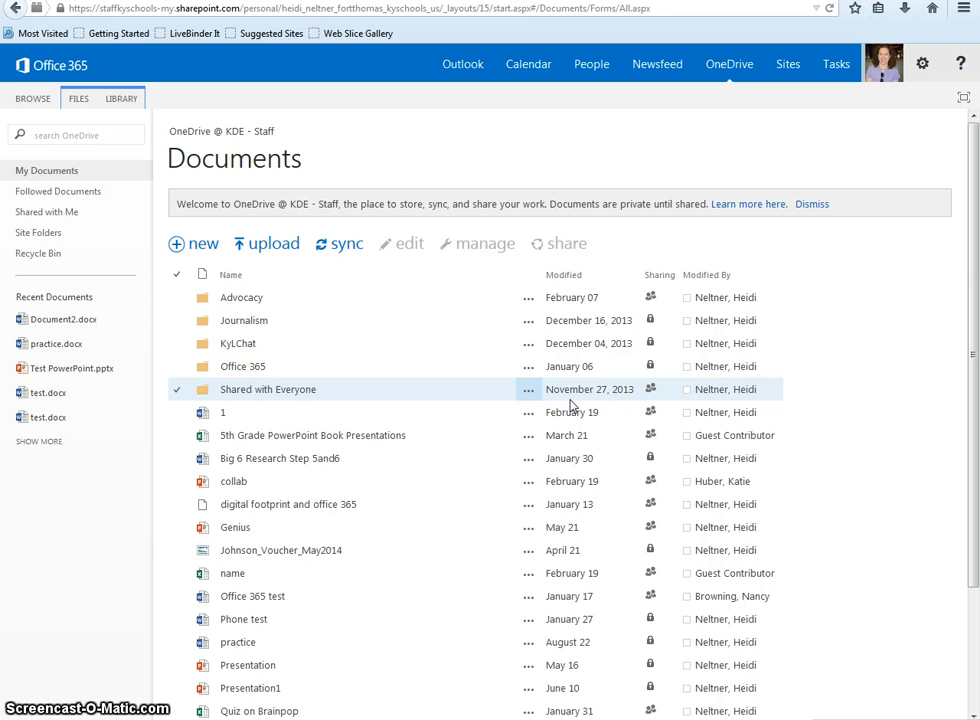
- Open the empty '4th grade' folder from the Documents list
click(223, 412)
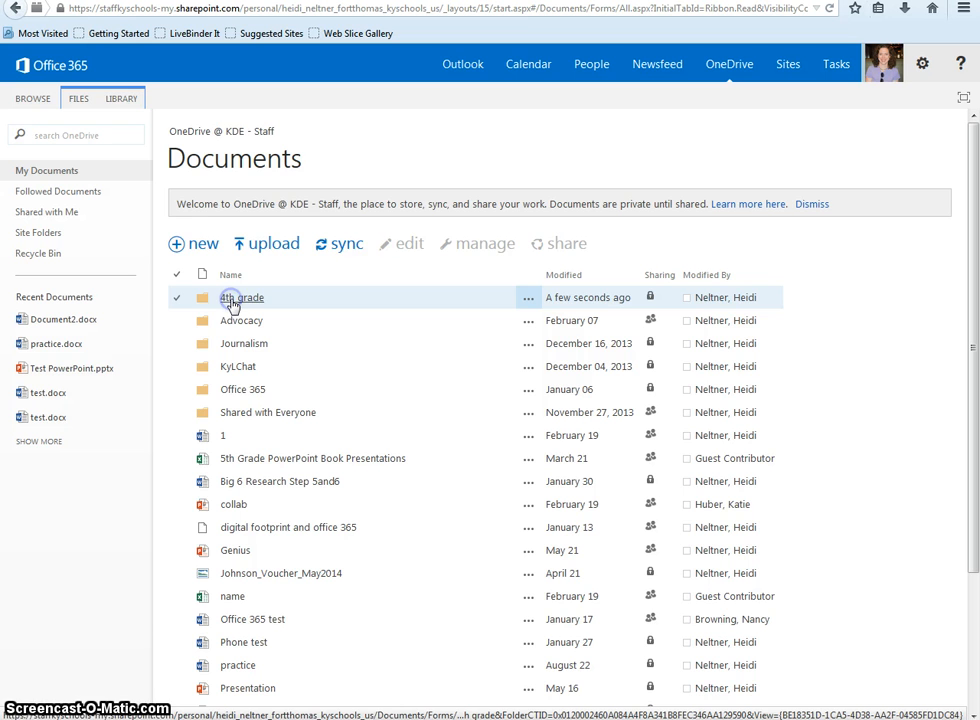
click(241, 297)
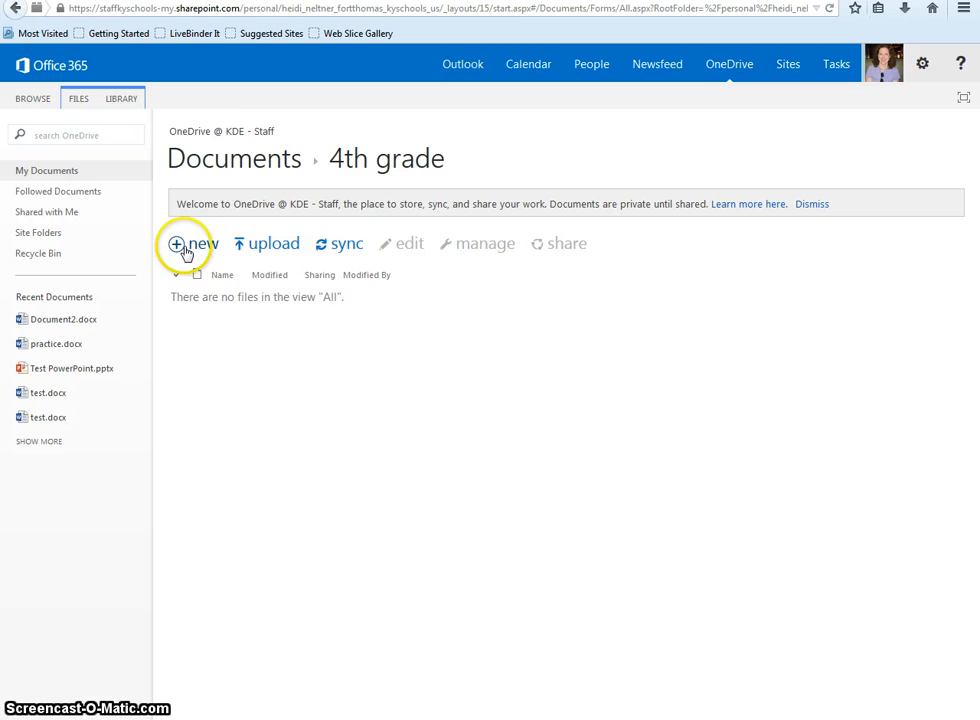
click(196, 243)
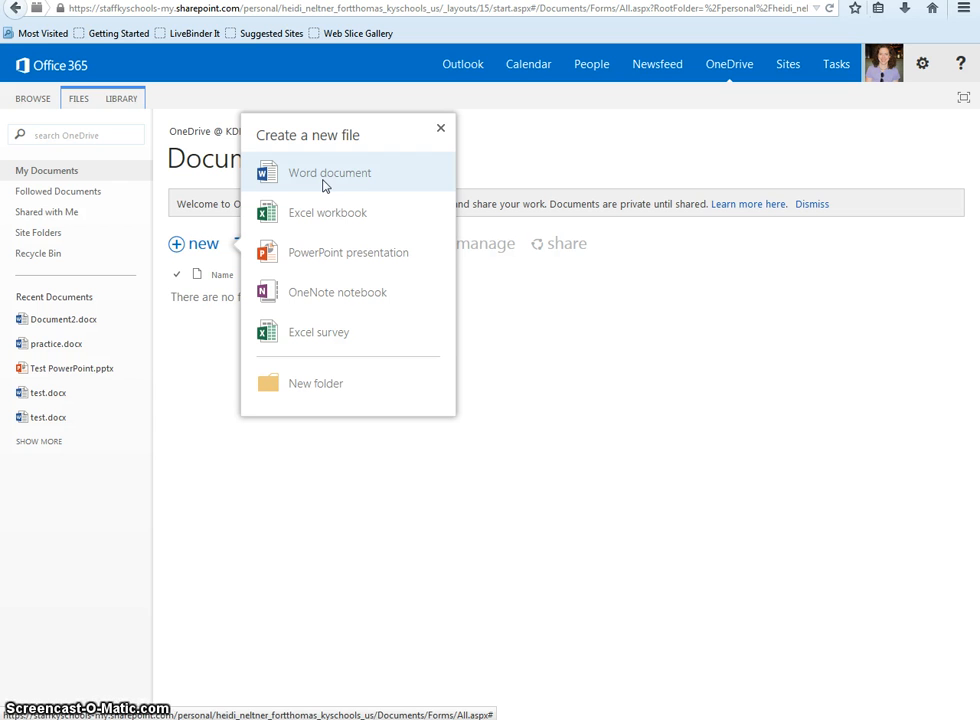
mouse_move(518, 473)
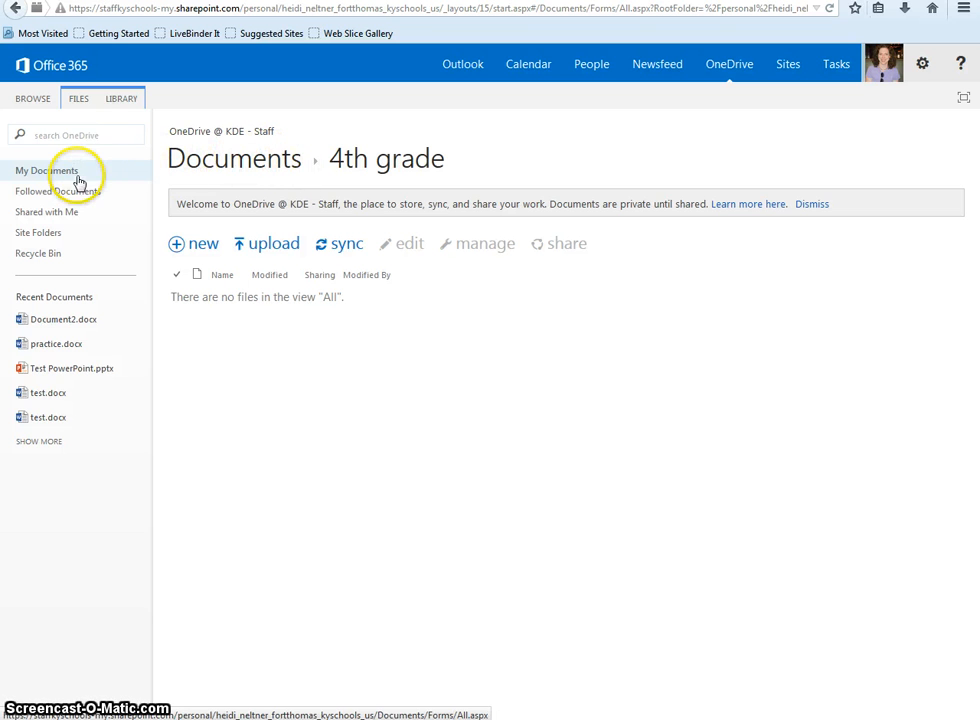
mouse_move(47, 171)
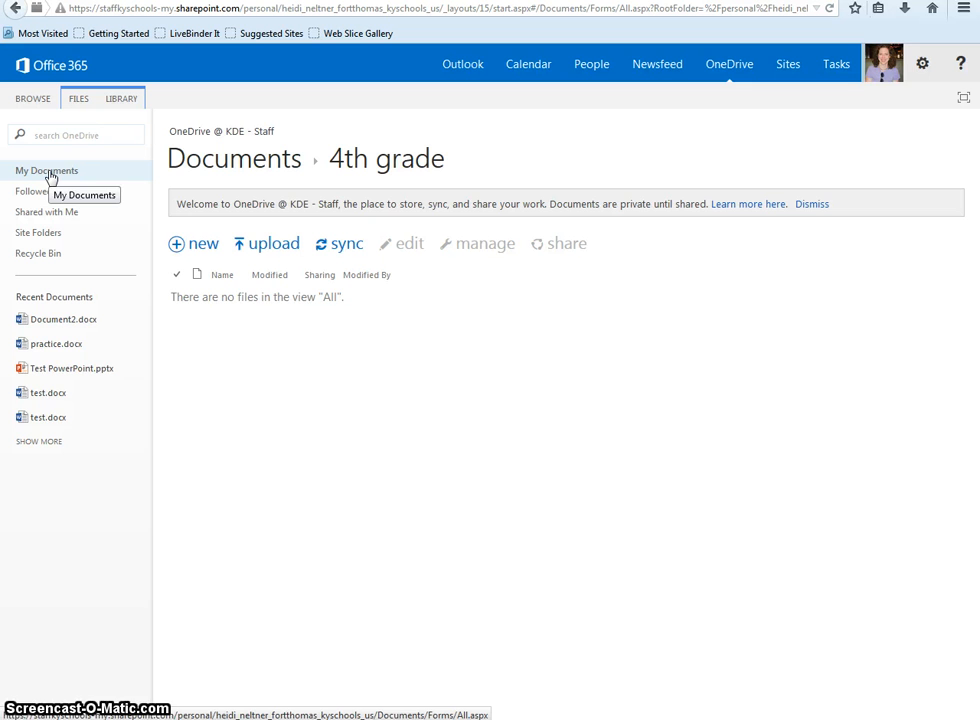
- Move 'Office 365 test' into the '4th grade' folder and open that folder
click(46, 170)
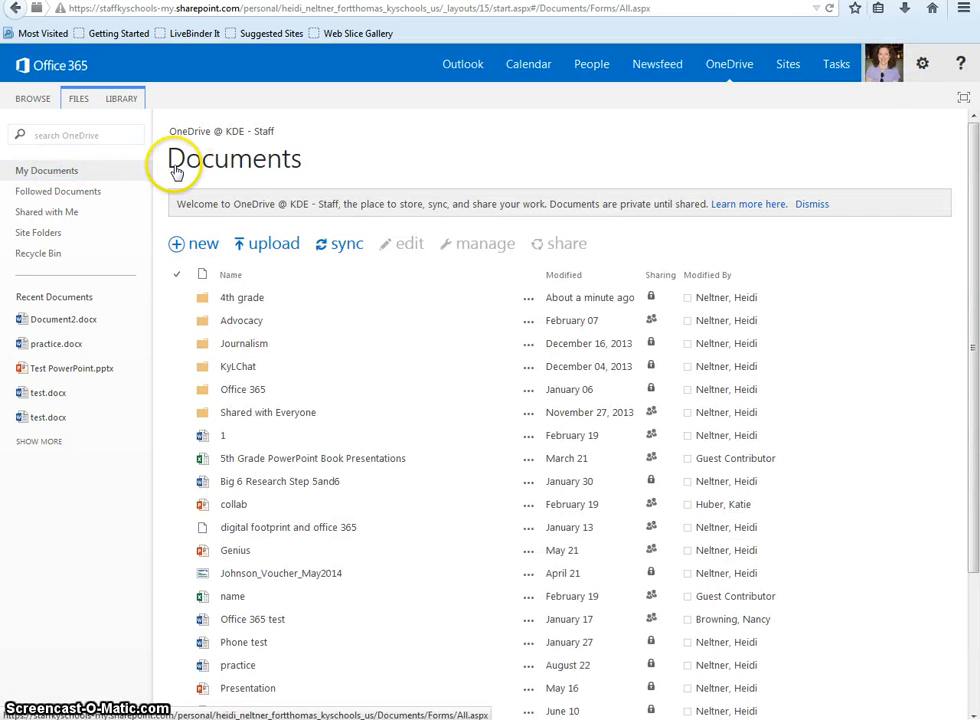
mouse_move(280, 165)
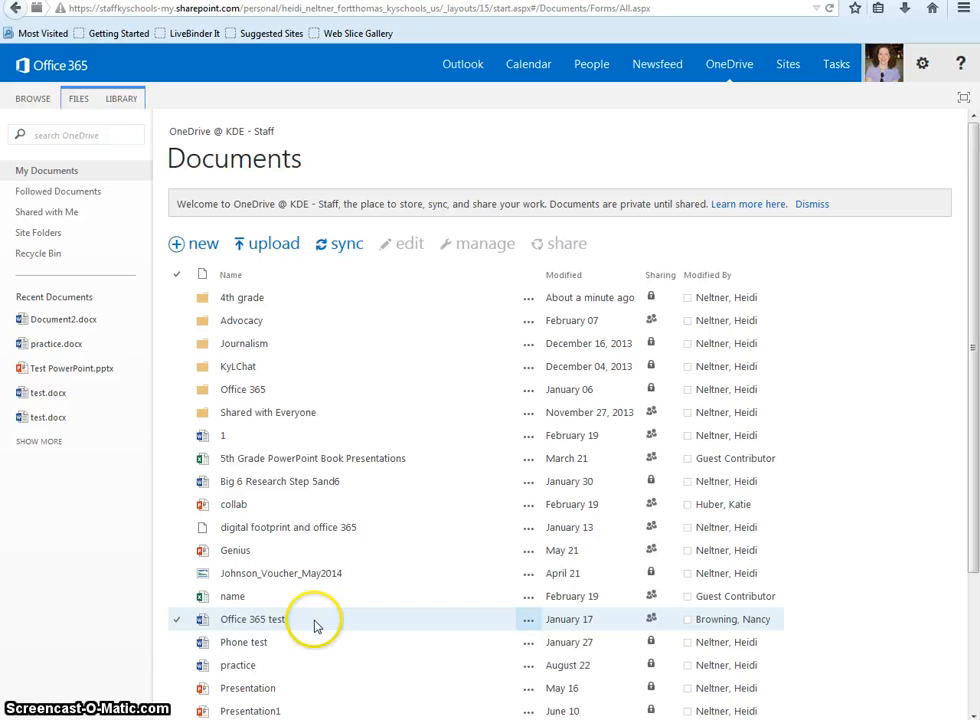
mouse_move(298, 629)
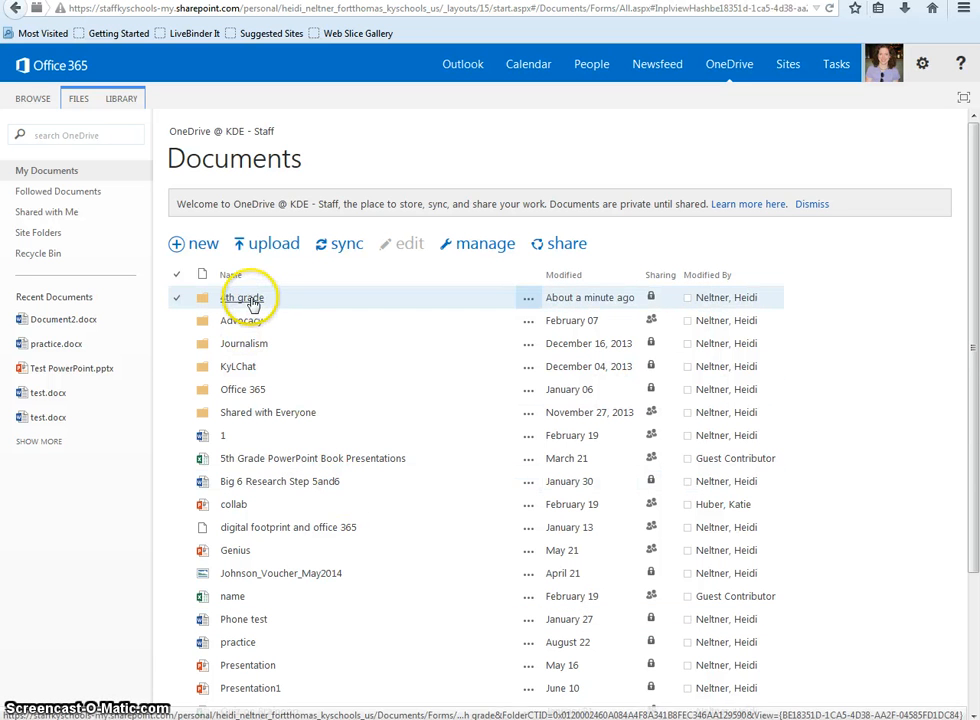
click(240, 297)
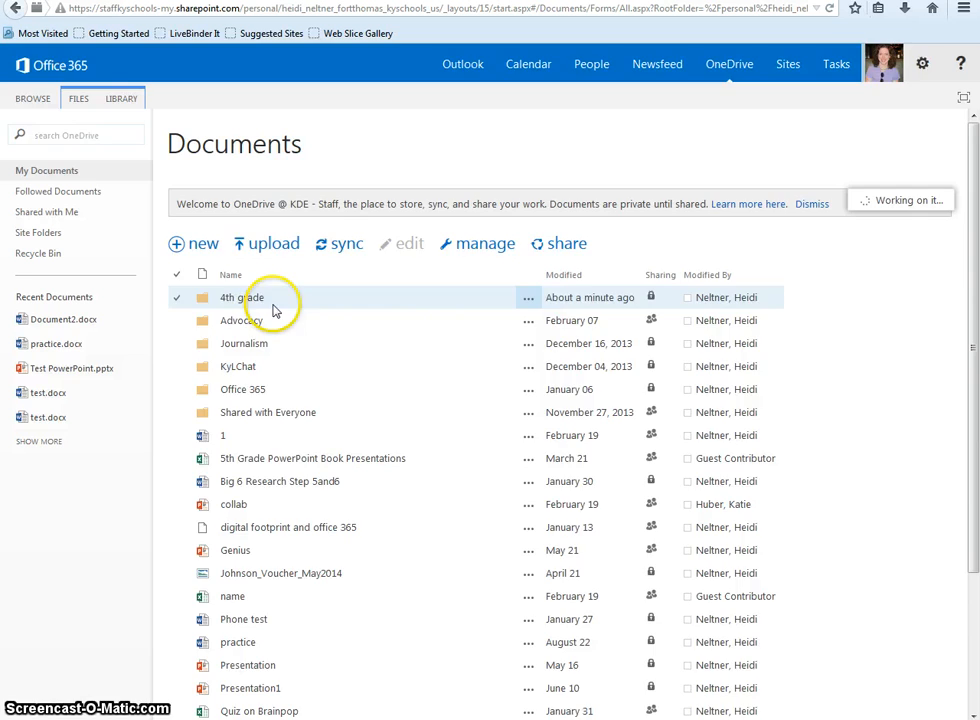
click(240, 297)
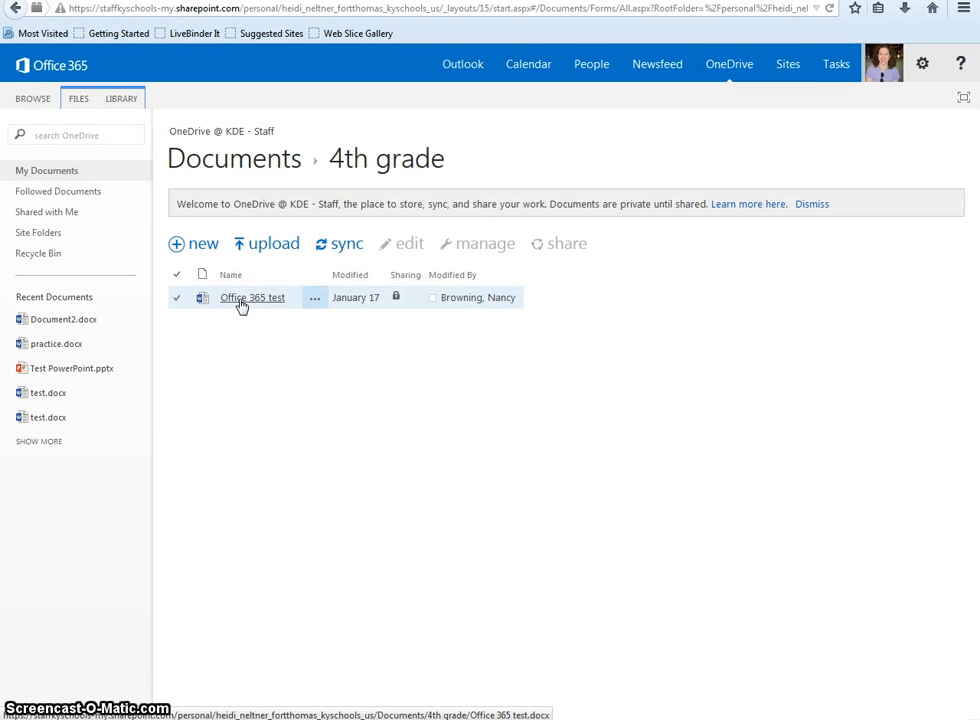